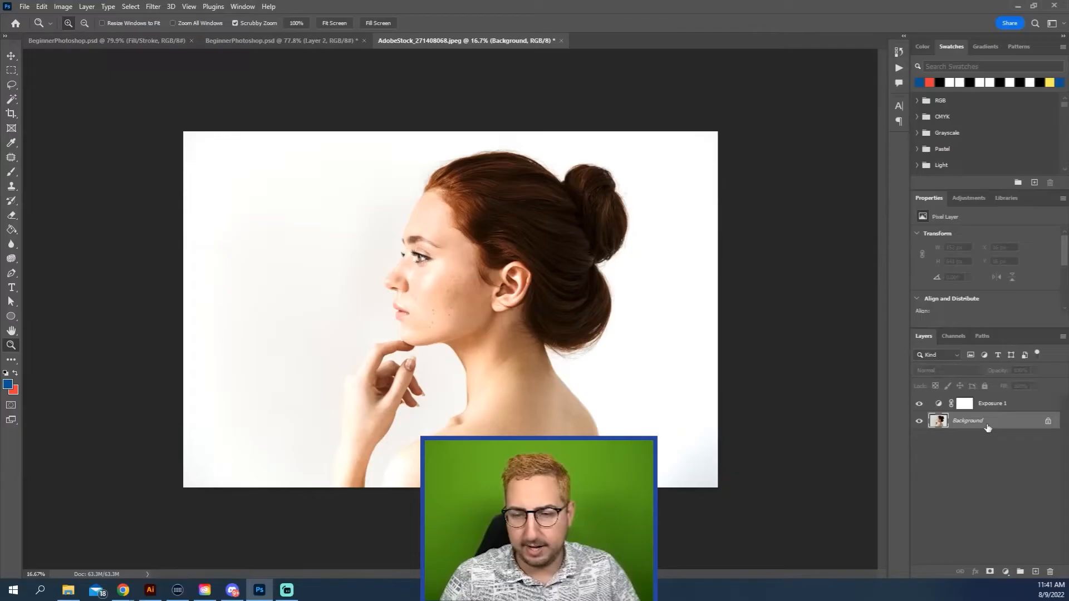
Step: Duplicate the portrait's Background layer from its context menu so a copy sits above it
{"action": "right_click", "coordinate": [969, 419]}
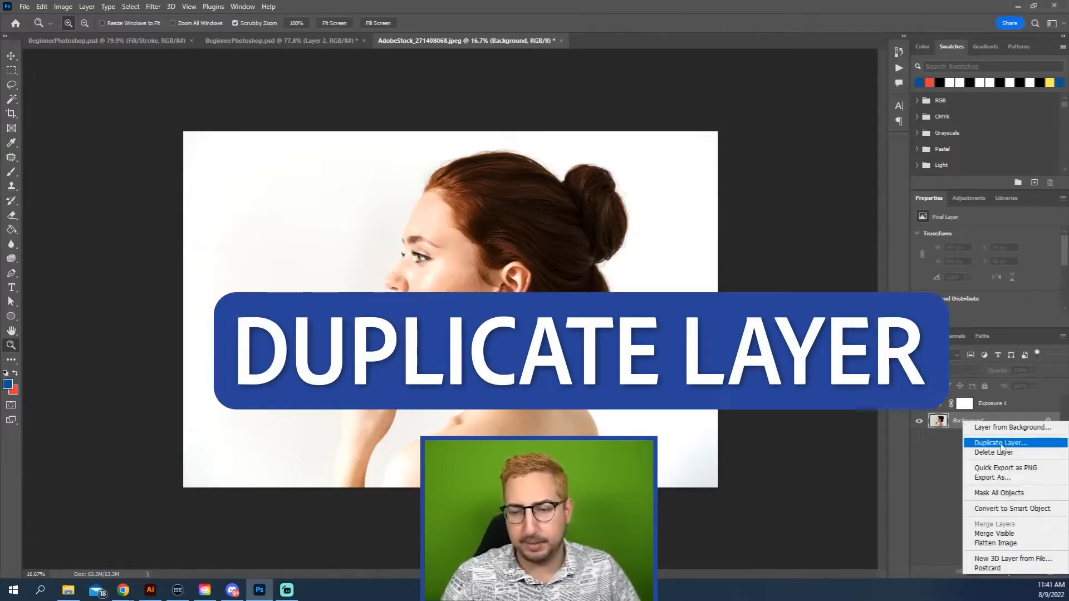
{"action": "left_click", "coordinate": [1000, 443]}
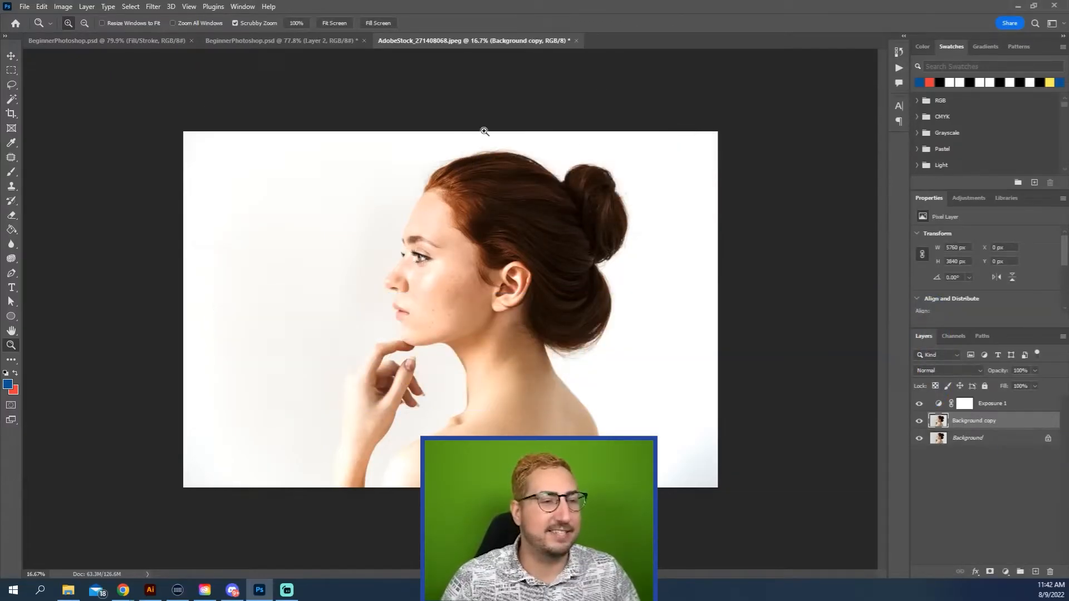
{"action": "left_click", "coordinate": [11, 100]}
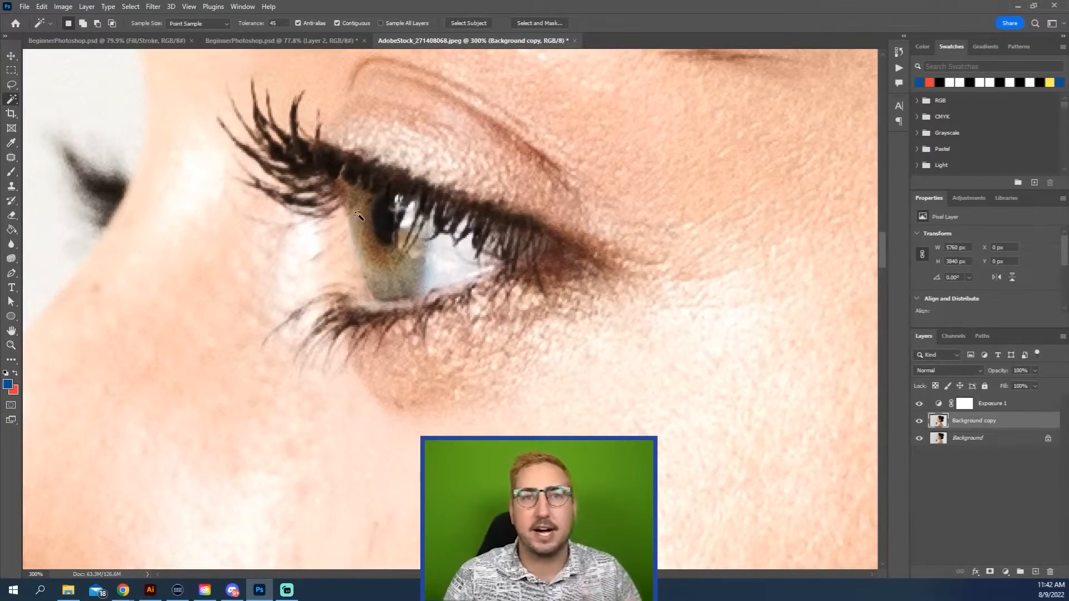
Step: Change the Magic Wand tolerance in the options bar from 45 to 20
{"action": "left_click", "coordinate": [360, 217]}
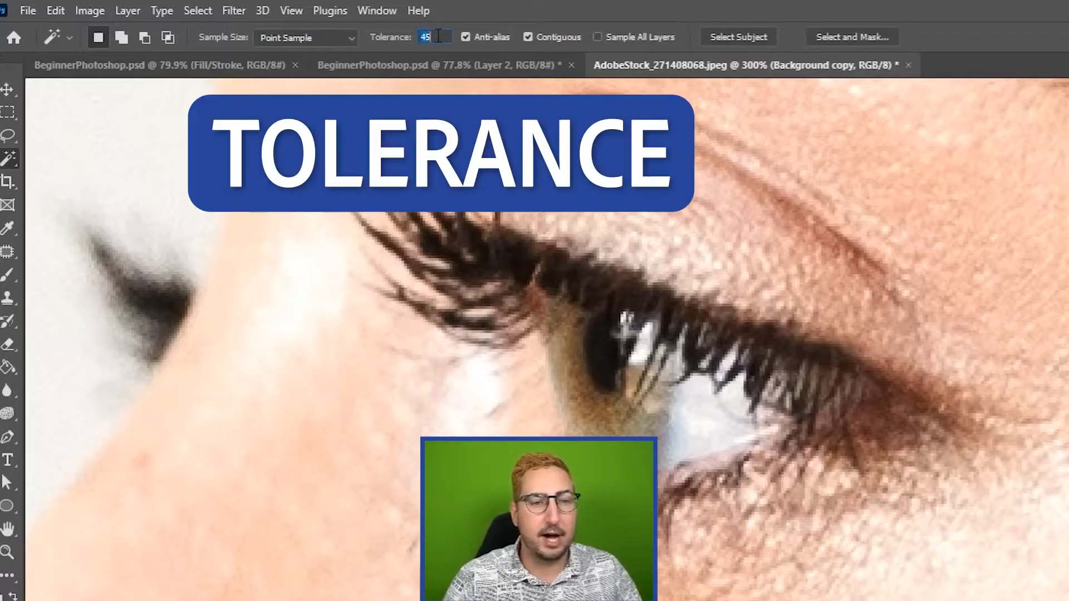
{"action": "type", "text": "20"}
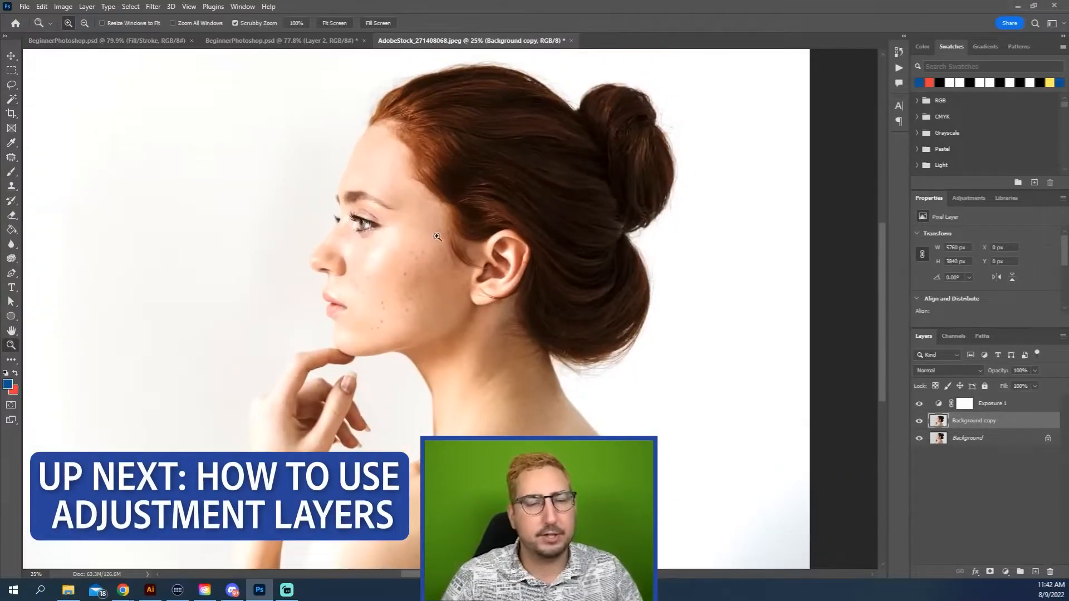
{"action": "left_click", "coordinate": [11, 100]}
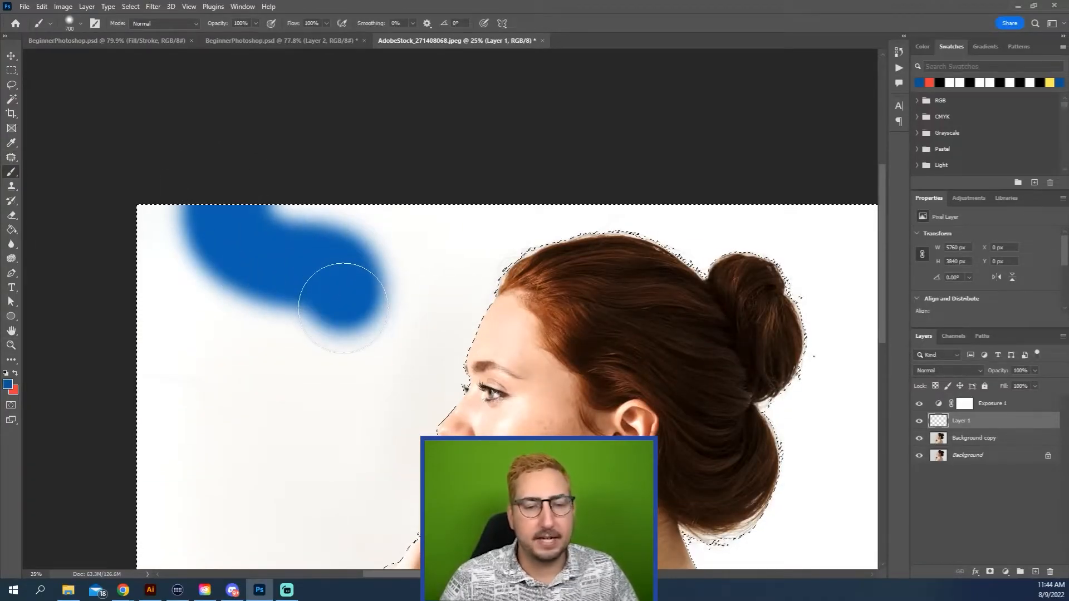
Step: Brush blue over the selected background up to the woman's profile edge
{"action": "left_click_drag", "start_coordinate": [340, 306], "coordinate": [522, 402]}
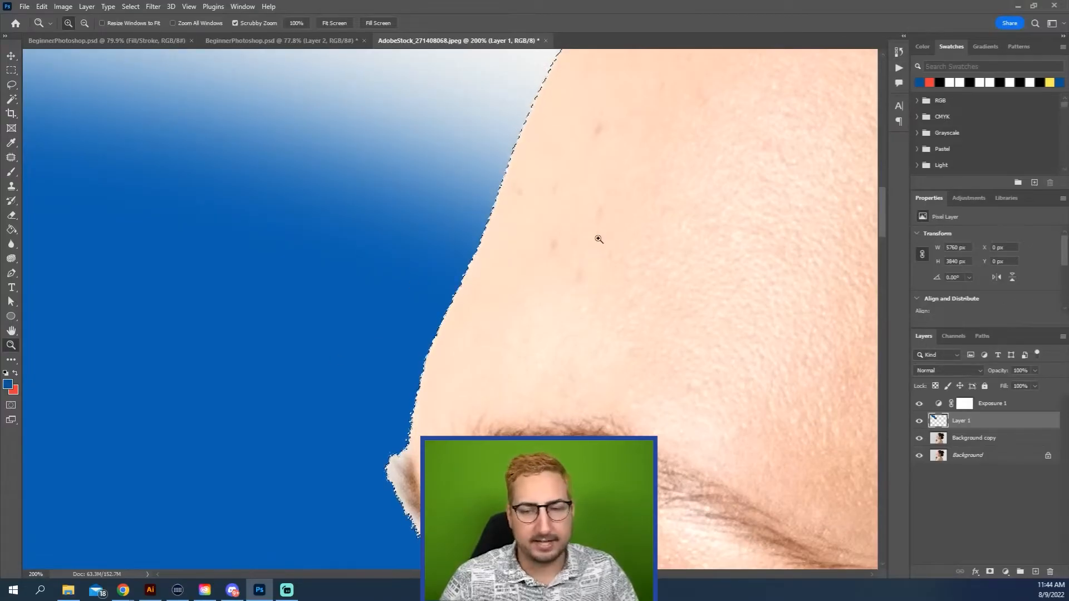
{"action": "left_click", "coordinate": [12, 99]}
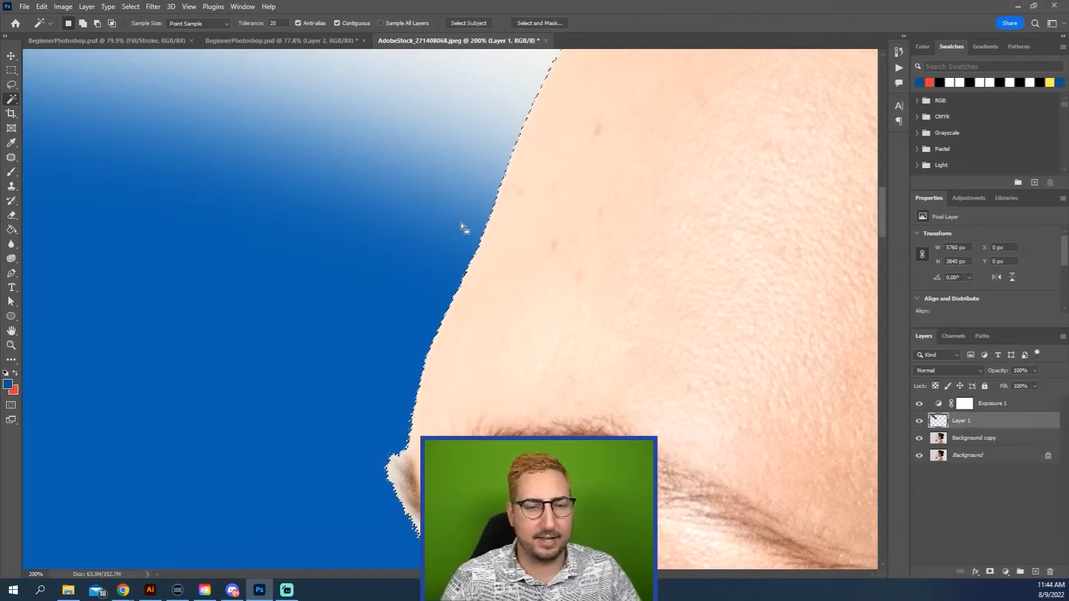
Step: Bring up the canvas context menu to clear the background selection
{"action": "right_click", "coordinate": [461, 226]}
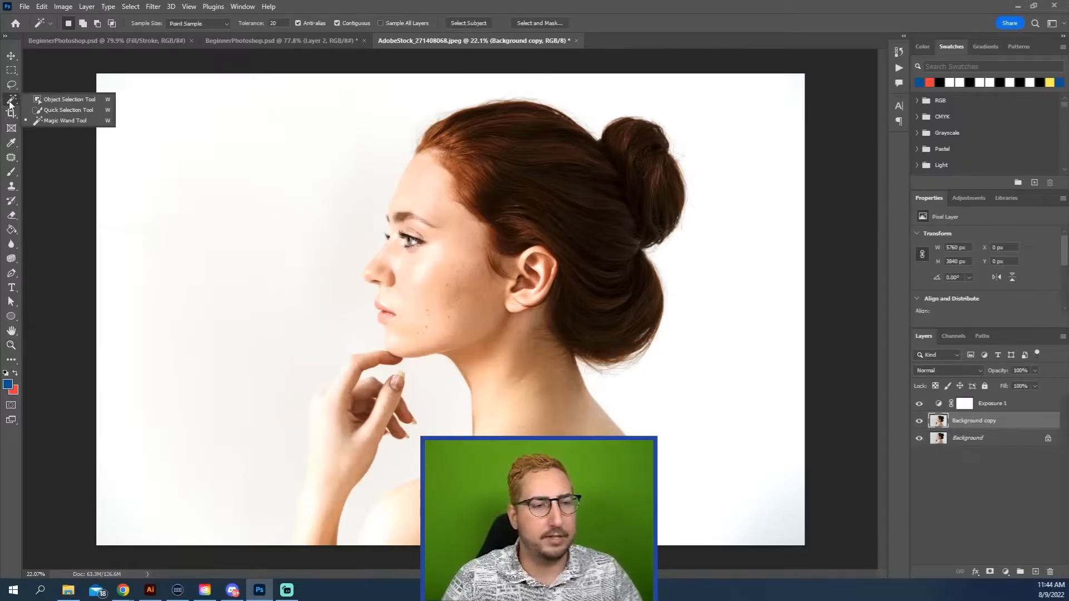
Step: Select the woman with Object Selection, invert to the background, and delete it
{"action": "left_click", "coordinate": [68, 99]}
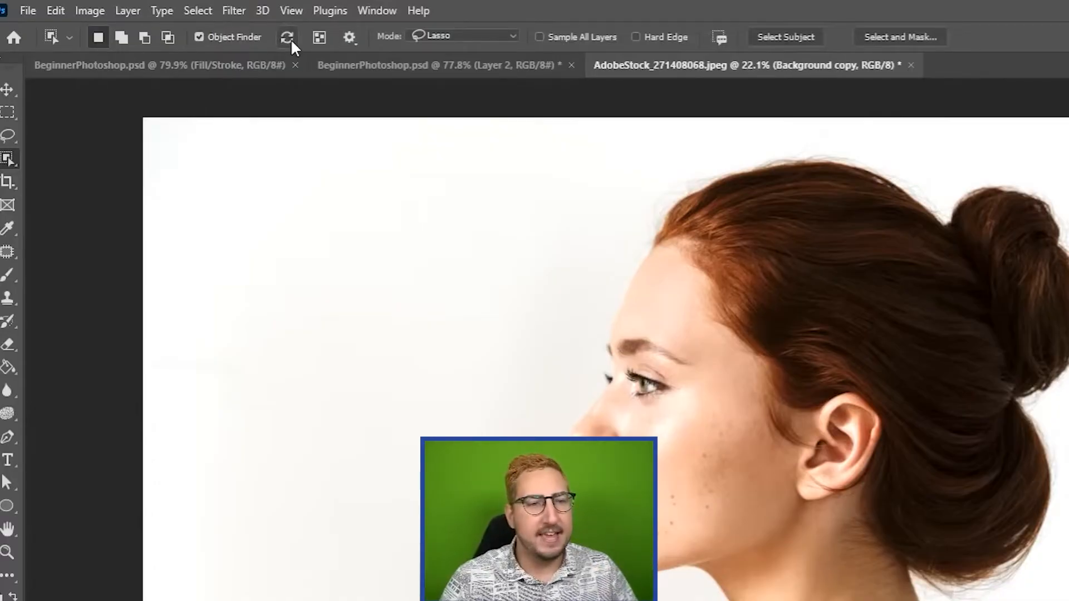
{"action": "mouse_move", "coordinate": [288, 36]}
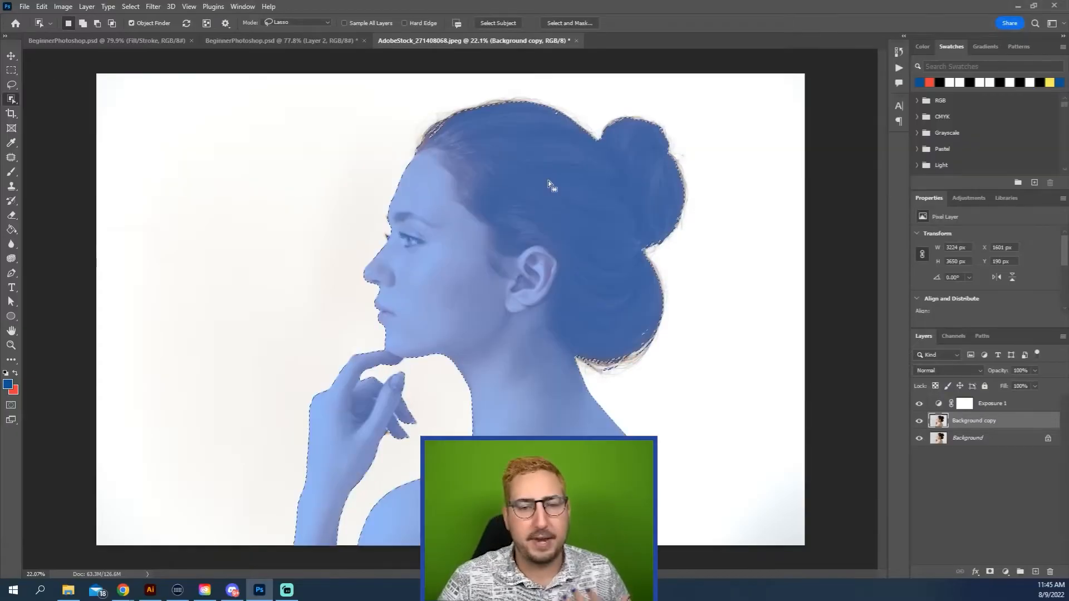
{"action": "right_click", "coordinate": [552, 184]}
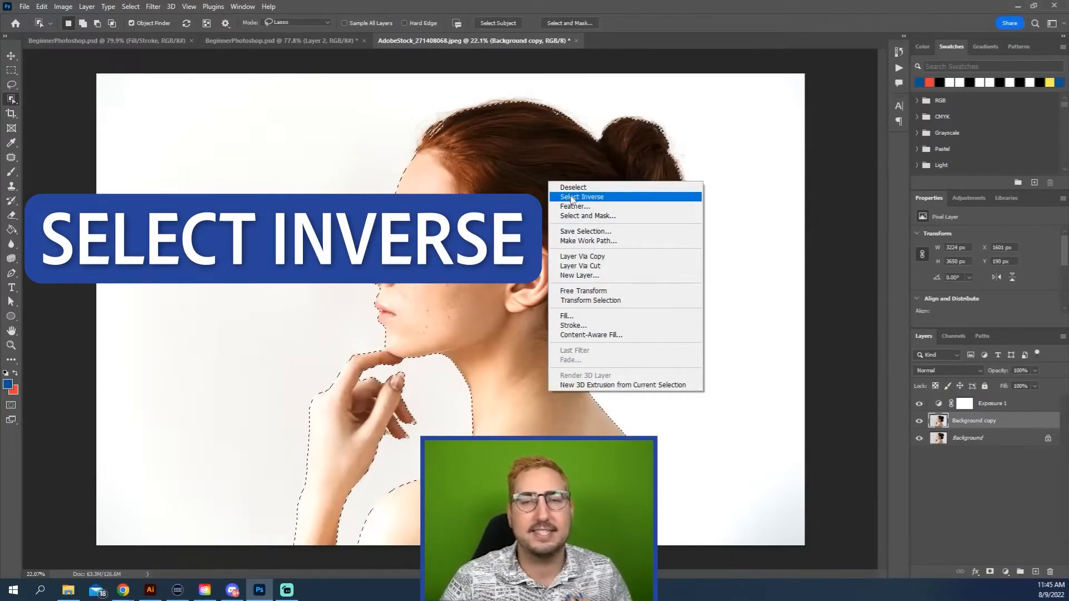
{"action": "left_click", "coordinate": [580, 196]}
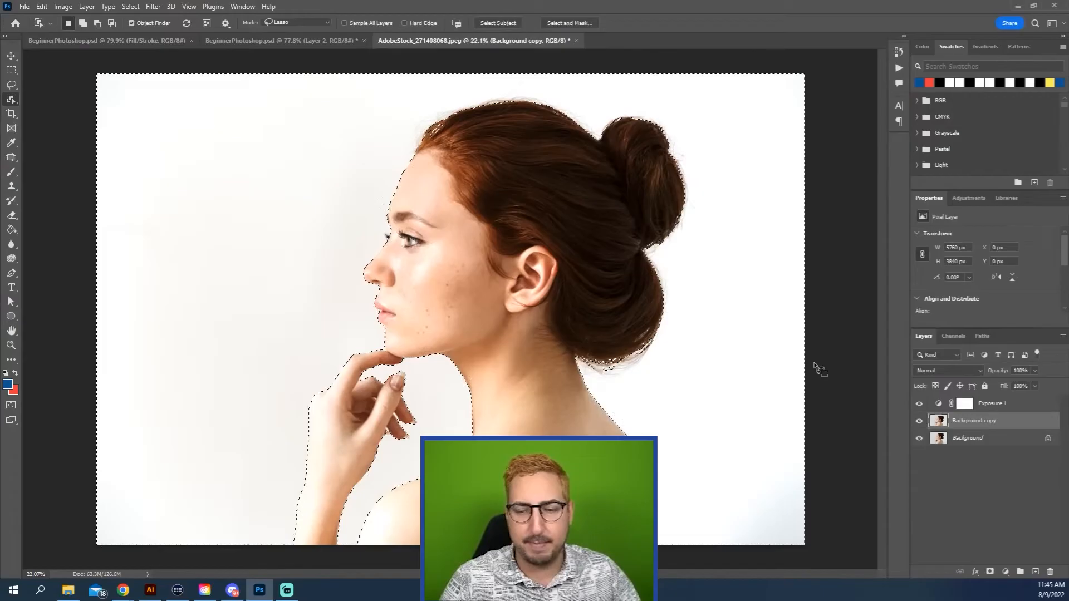
{"action": "key", "text": "delete"}
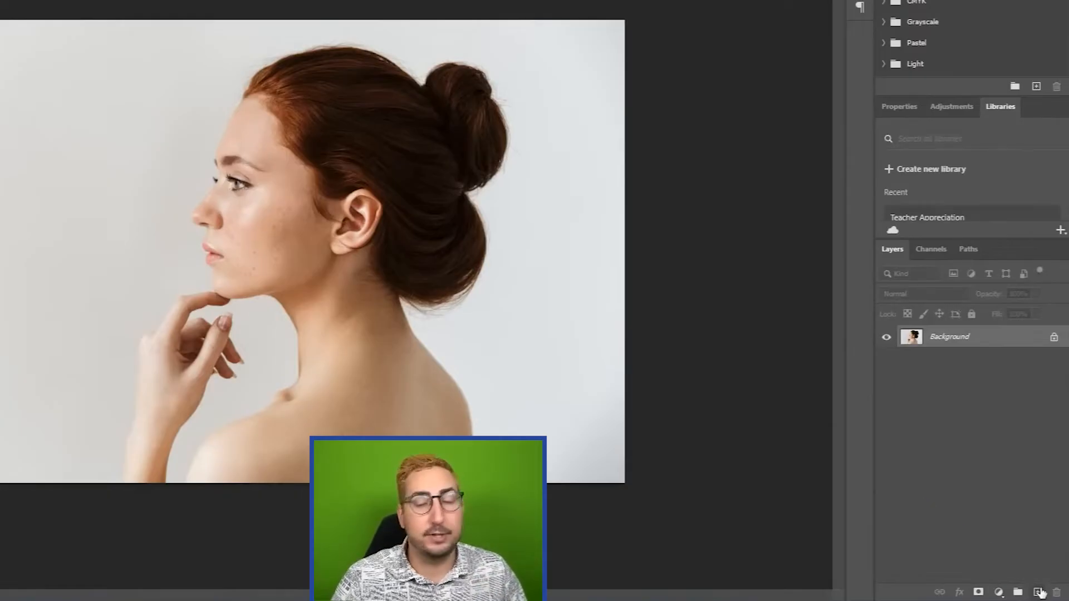
Step: Add an Exposure adjustment layer with a small positive exposure to brighten the portrait
{"action": "left_click", "coordinate": [998, 592]}
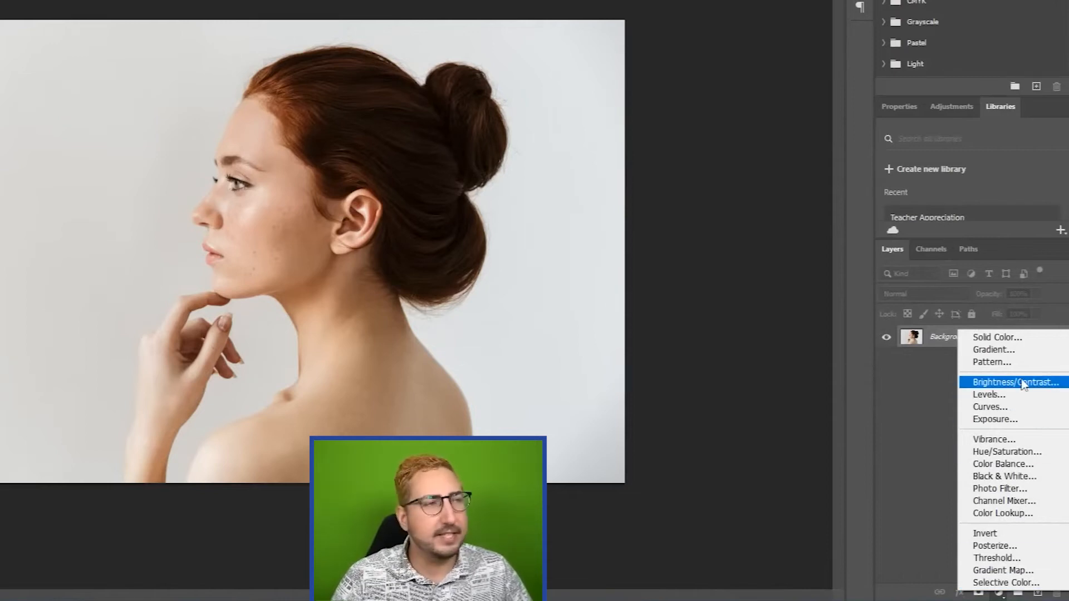
{"action": "mouse_move", "coordinate": [1017, 395]}
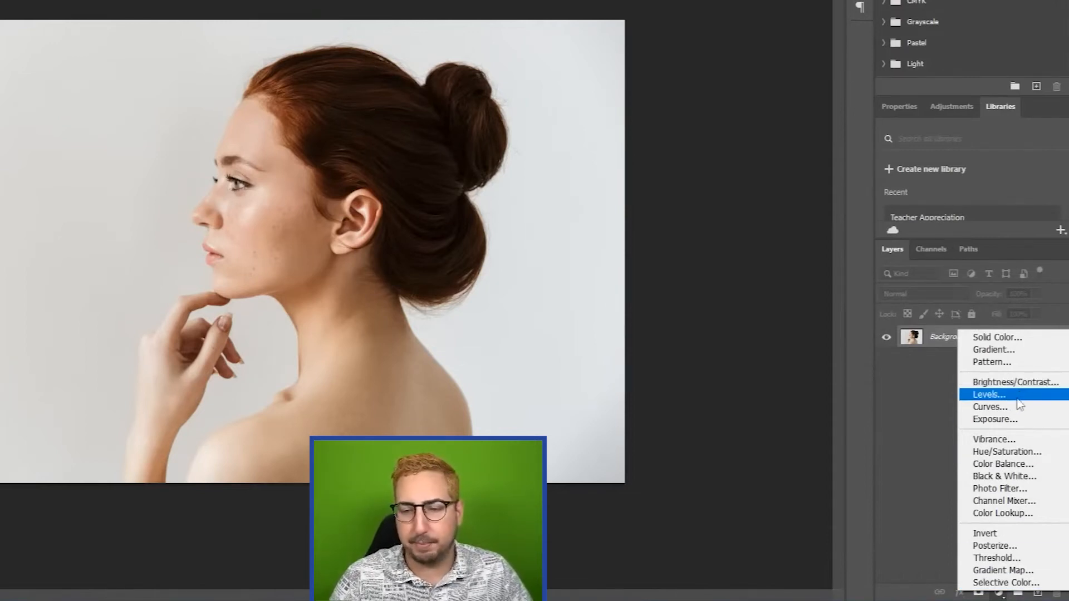
{"action": "mouse_move", "coordinate": [1015, 419]}
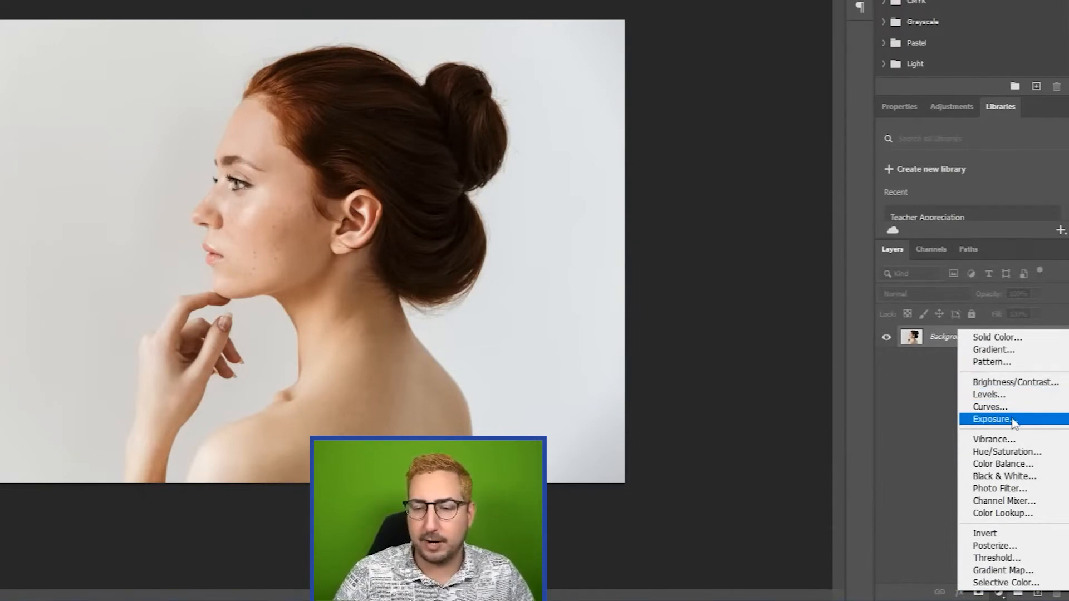
{"action": "left_click", "coordinate": [992, 419]}
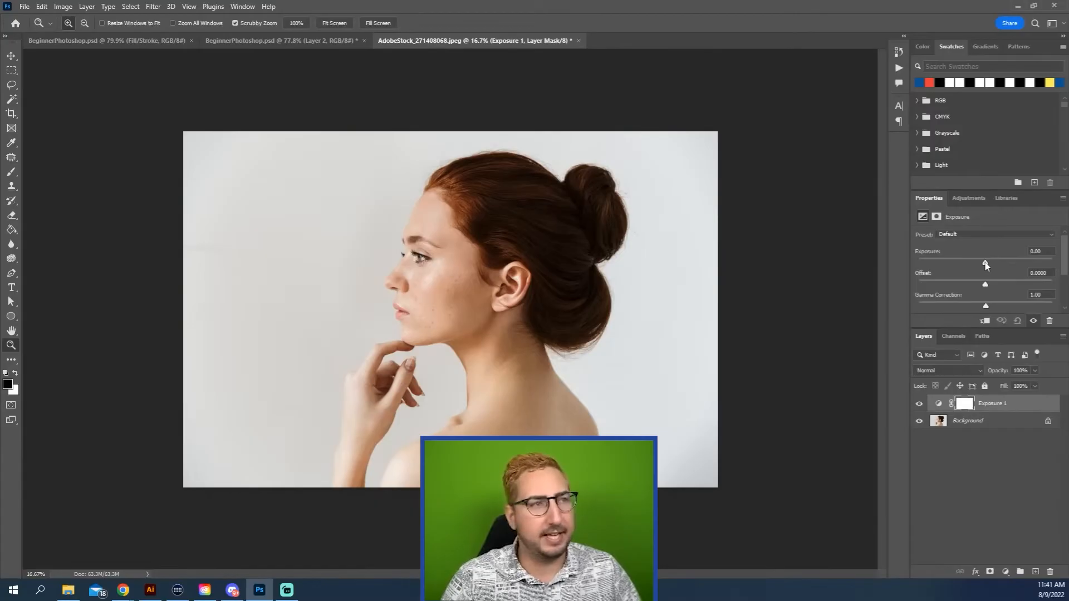
{"action": "left_click_drag", "start_coordinate": [985, 265], "coordinate": [992, 265]}
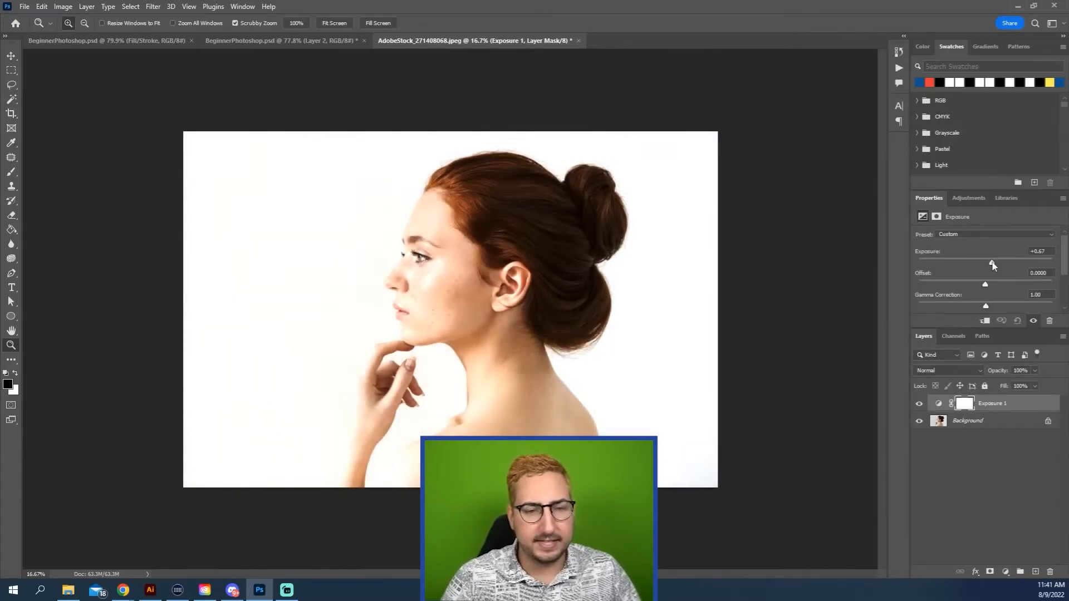
{"action": "left_click_drag", "start_coordinate": [992, 264], "coordinate": [990, 264]}
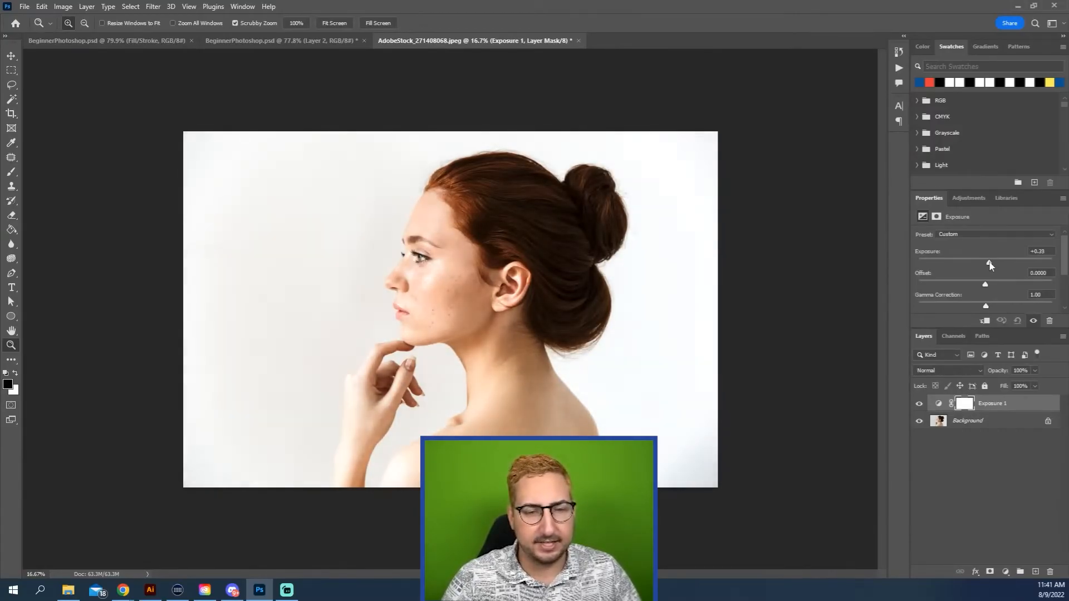